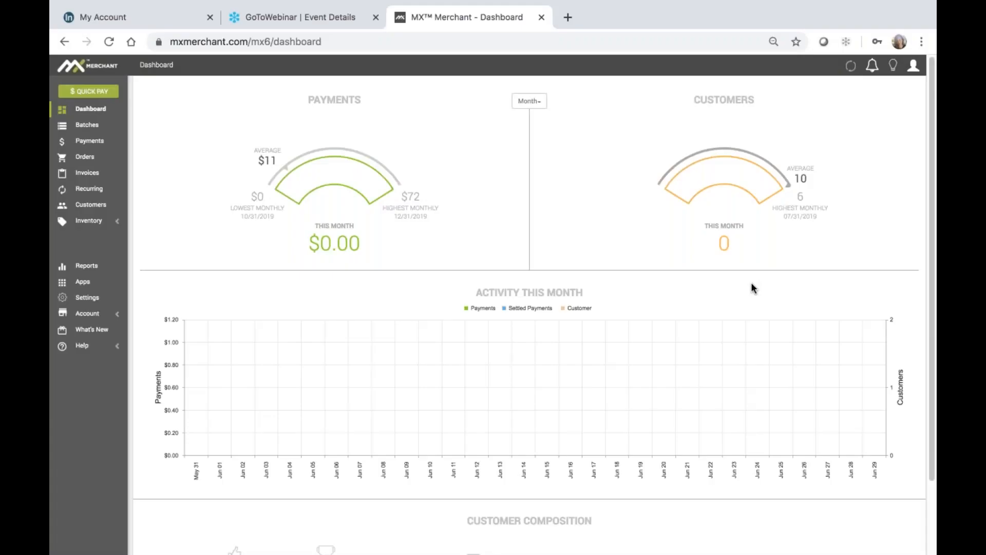
pyautogui.moveTo(98, 179)
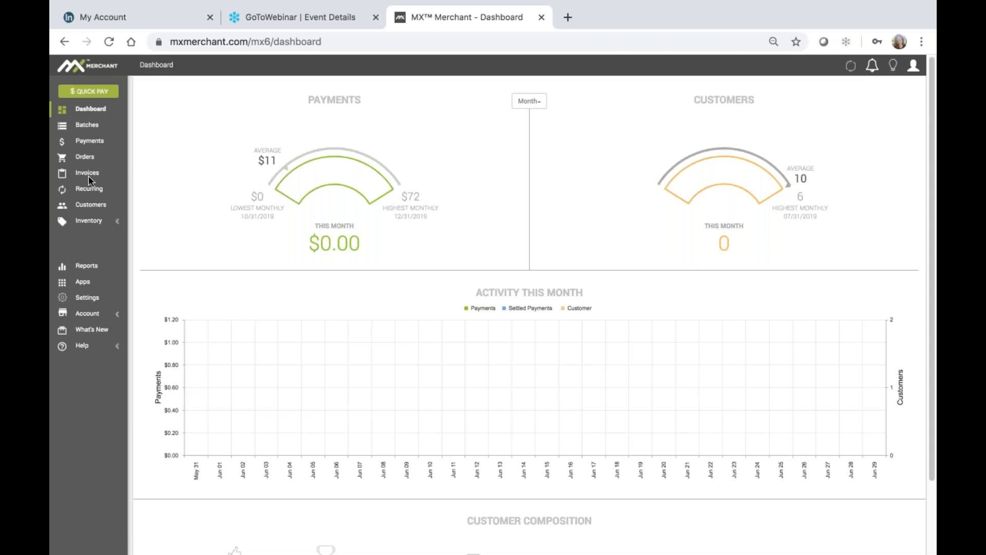
# Show the invoices grid from the left sidebar instead of the dashboard.
pyautogui.click(86, 173)
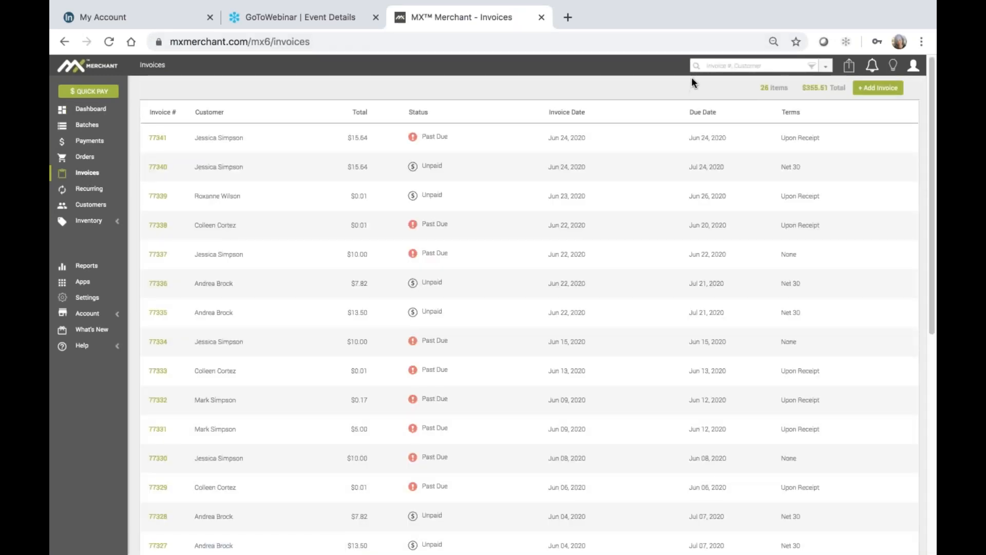
pyautogui.moveTo(892, 89)
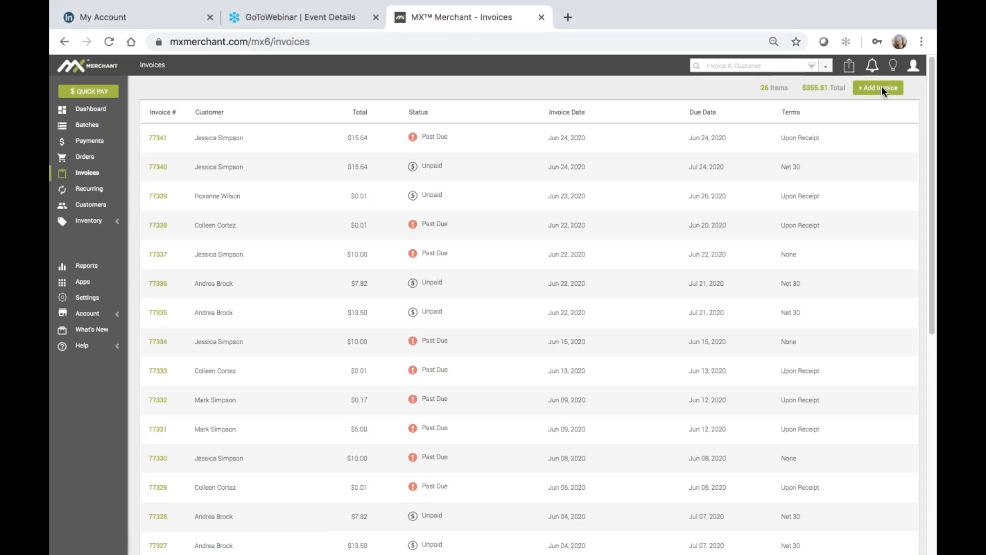
# Start a new draft invoice and search the customer name for 'Je'.
pyautogui.click(876, 87)
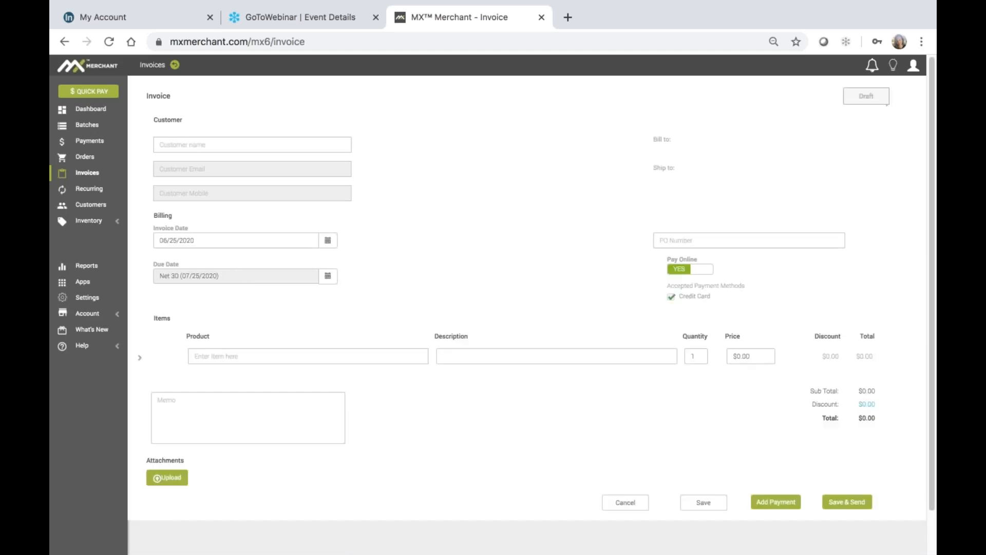
pyautogui.moveTo(879, 114)
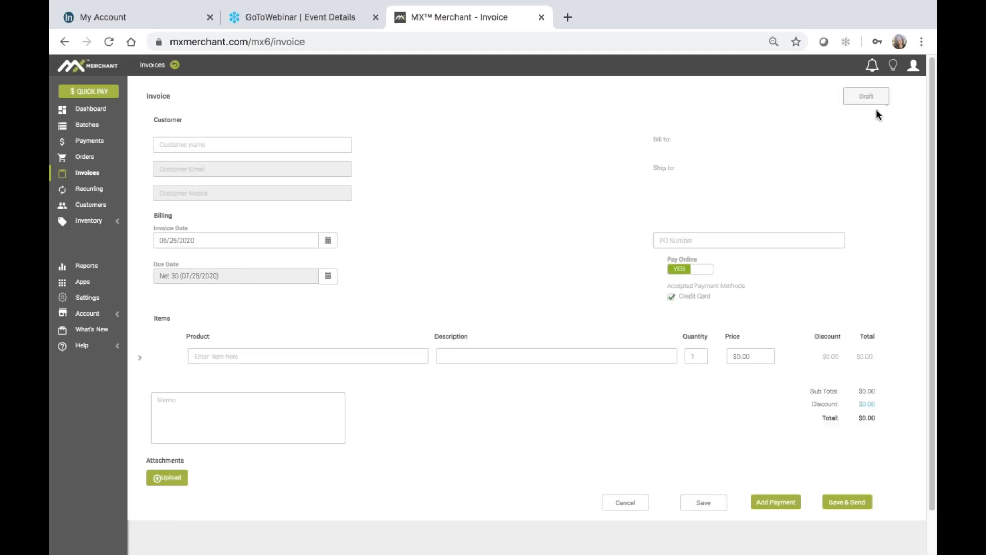
pyautogui.moveTo(287, 168)
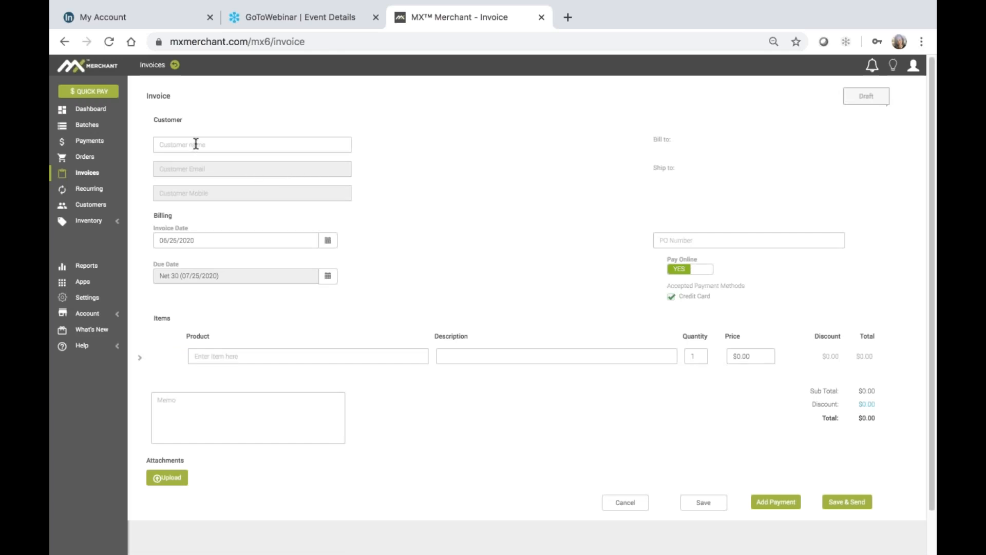
pyautogui.click(252, 144)
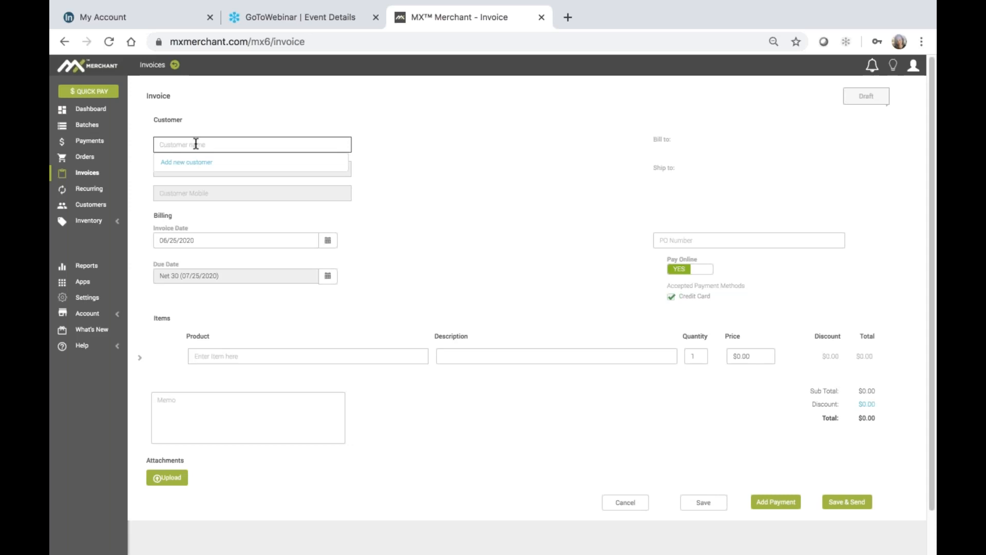
pyautogui.moveTo(91, 205)
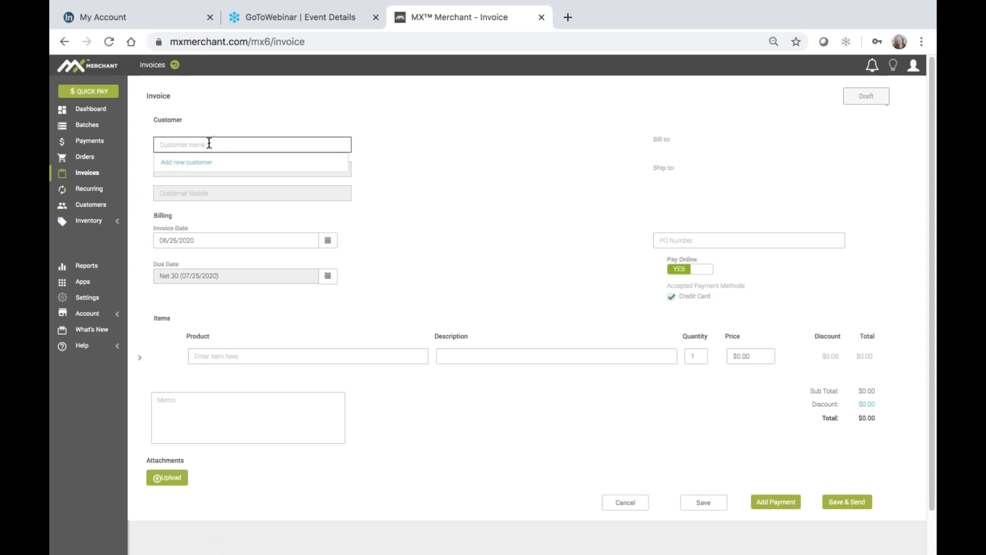
pyautogui.write('Je')
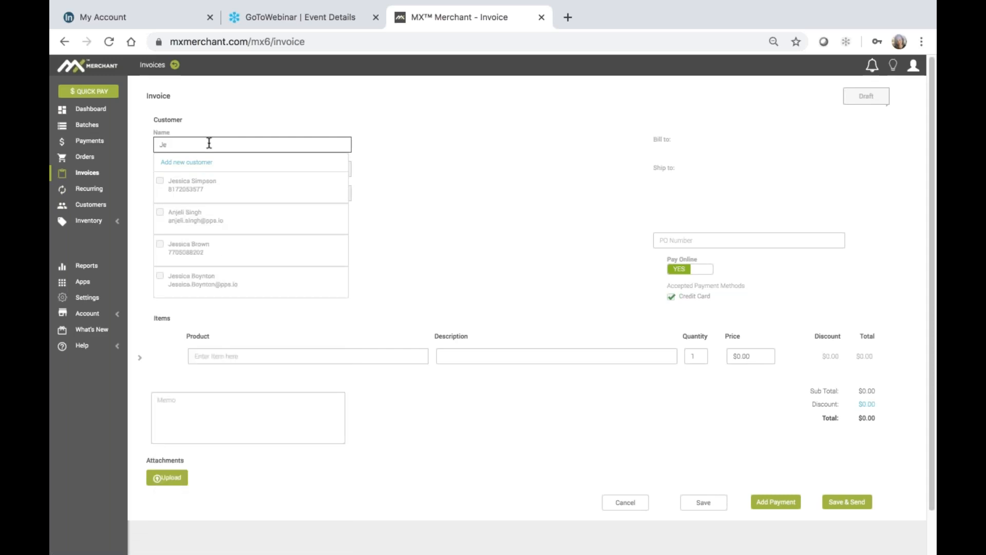
pyautogui.moveTo(162, 185)
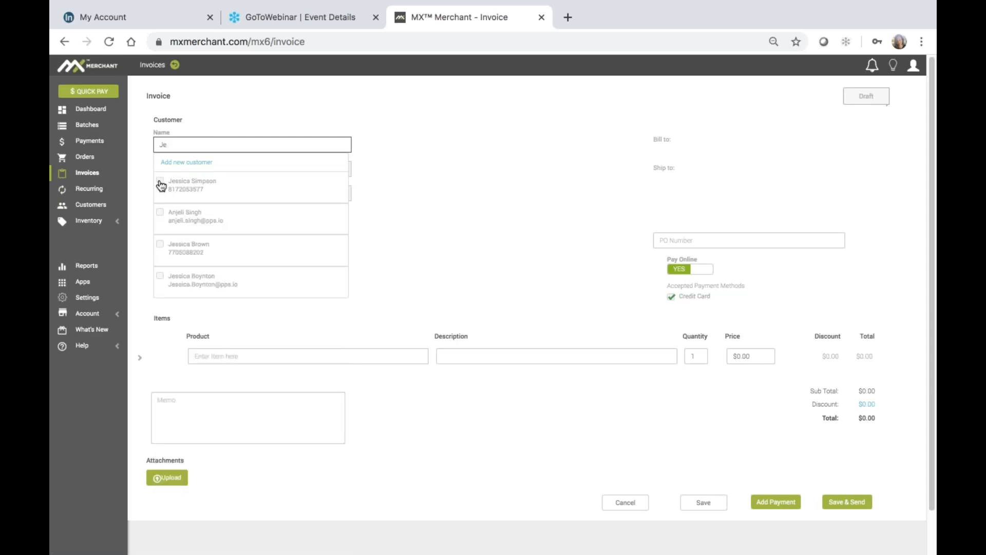
pyautogui.click(192, 184)
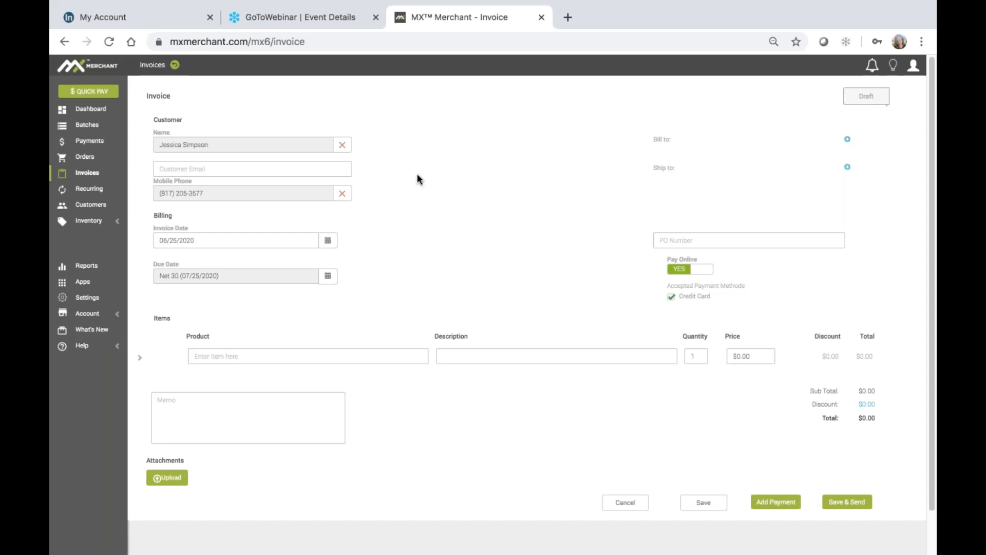
pyautogui.moveTo(424, 193)
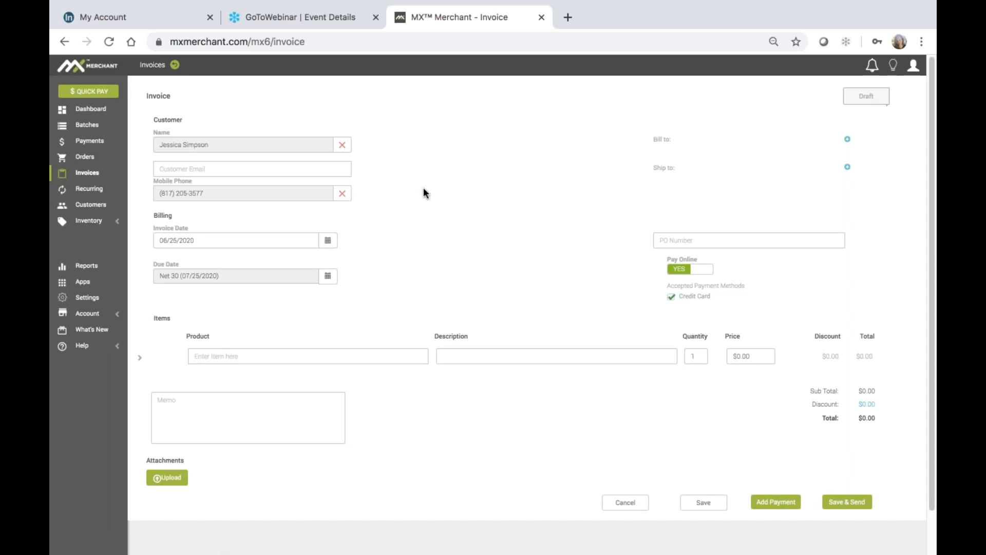
pyautogui.moveTo(384, 194)
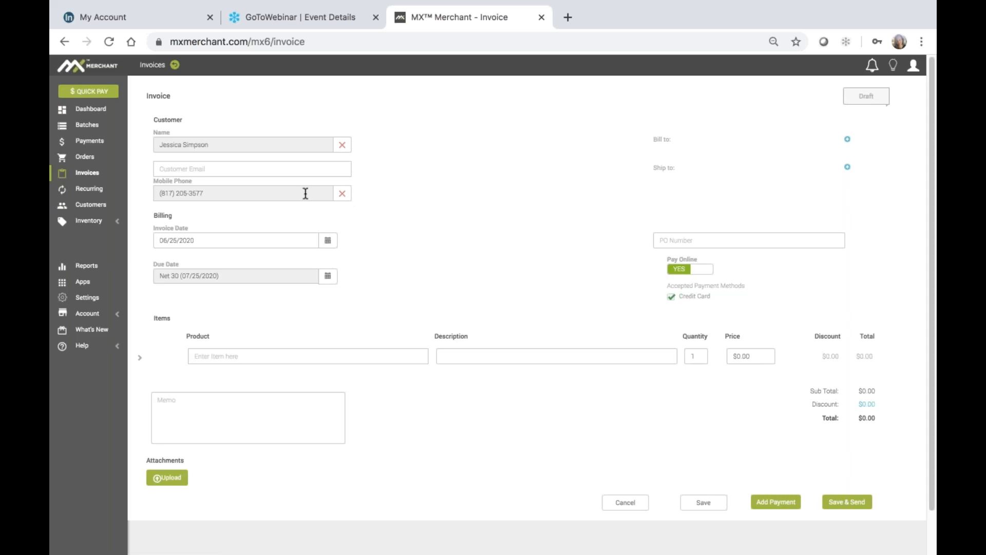
pyautogui.click(251, 169)
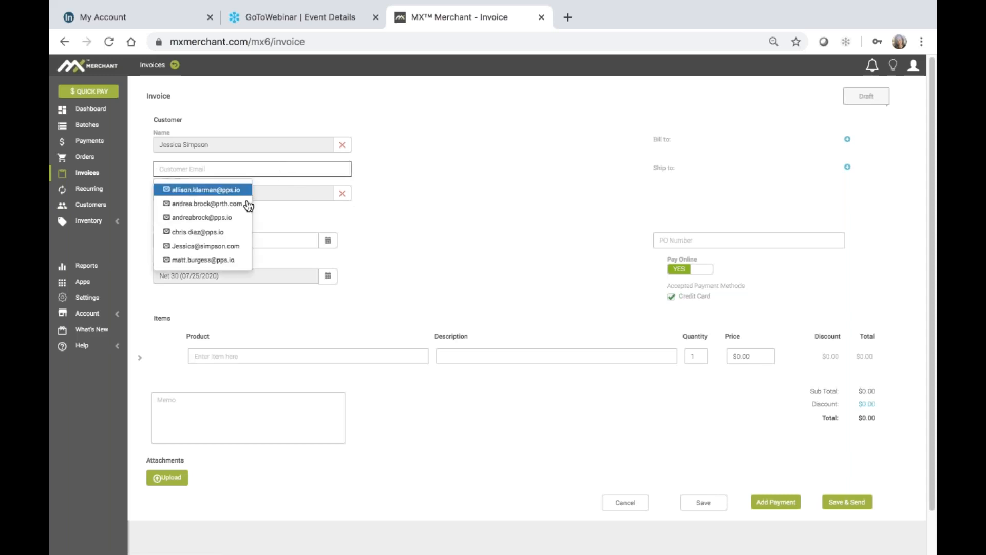
pyautogui.click(207, 203)
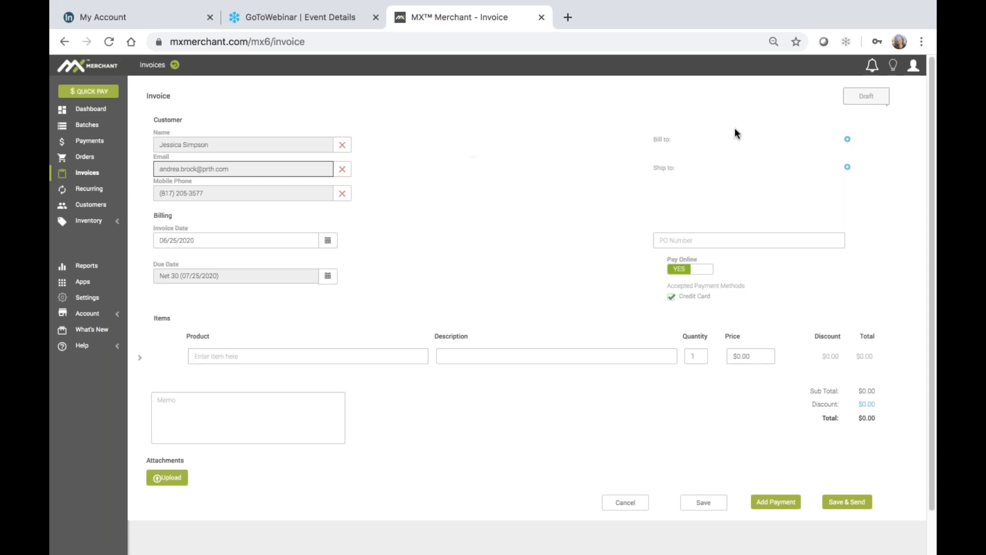
pyautogui.moveTo(848, 138)
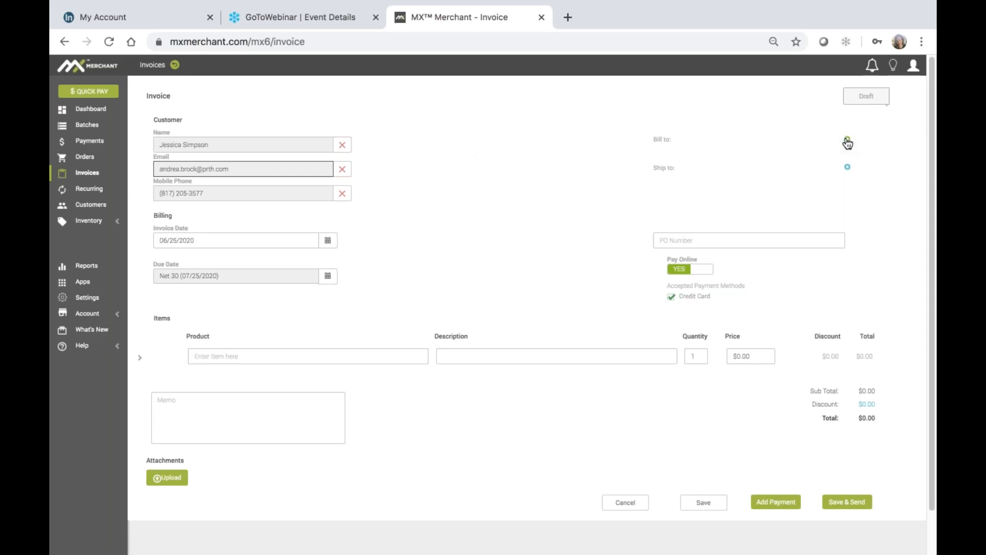
# Set both bill-to and ship-to addresses to 123 Main Street, Annapolis, MD 23464.
pyautogui.click(848, 141)
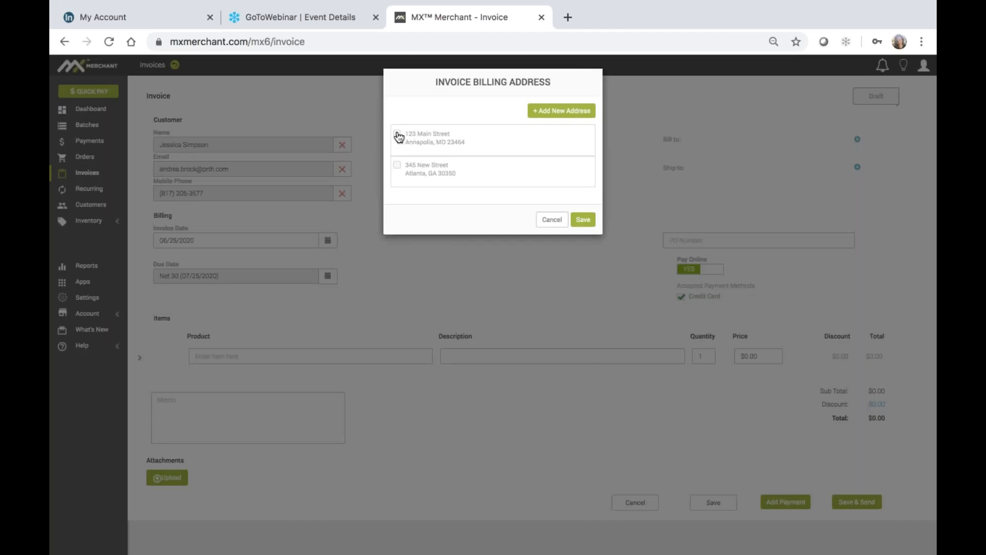
pyautogui.click(397, 132)
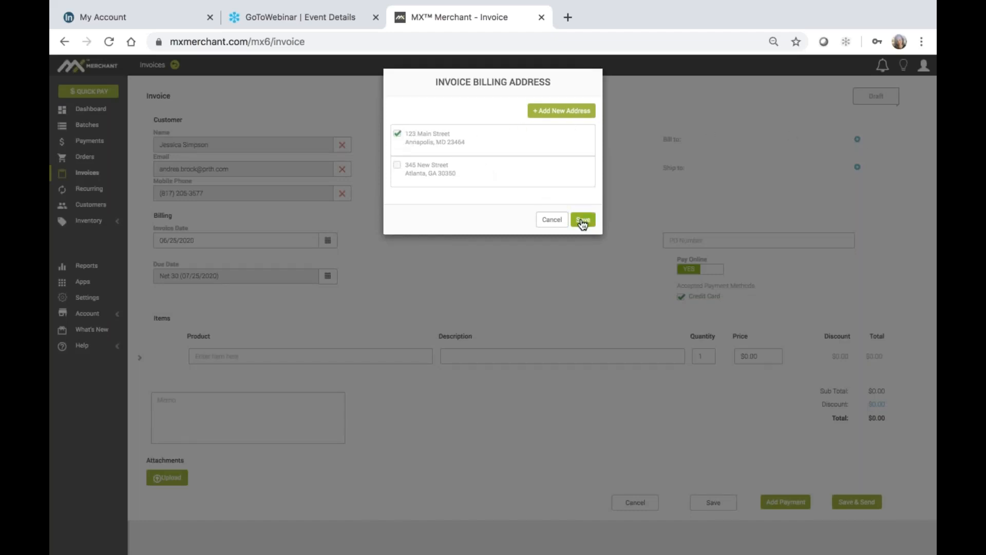
pyautogui.click(582, 220)
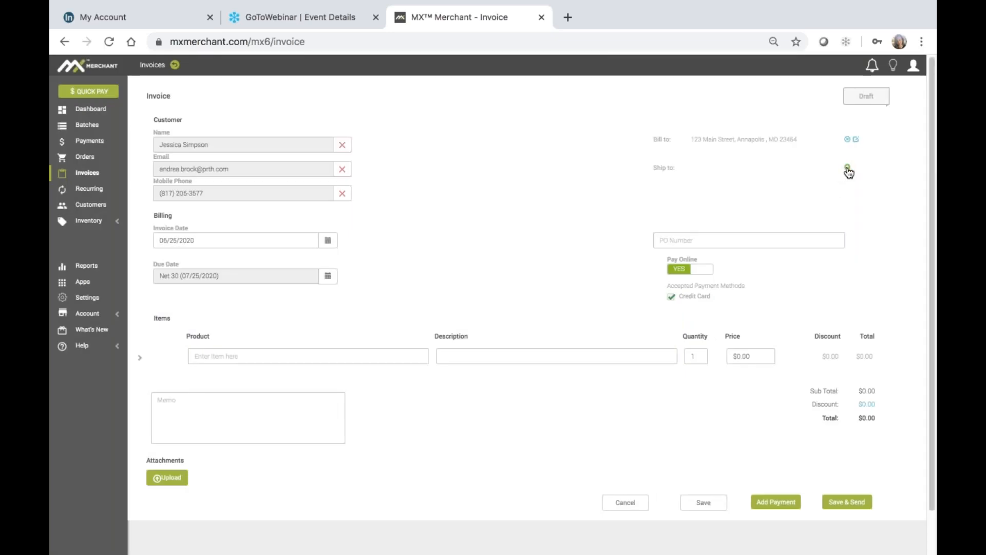
pyautogui.click(849, 170)
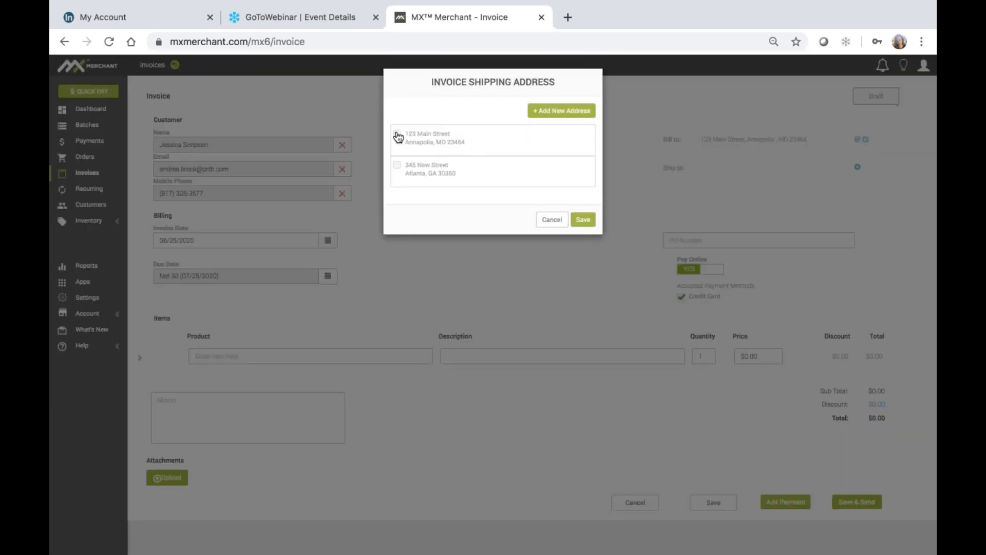
pyautogui.click(582, 219)
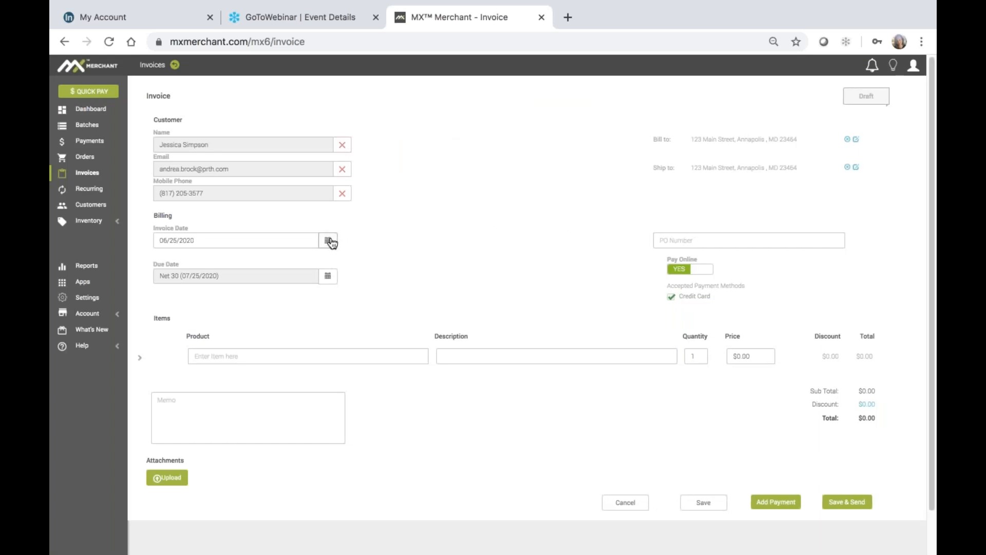
# Keep June 25 as the invoice date and bring up the due date payment terms.
pyautogui.click(330, 240)
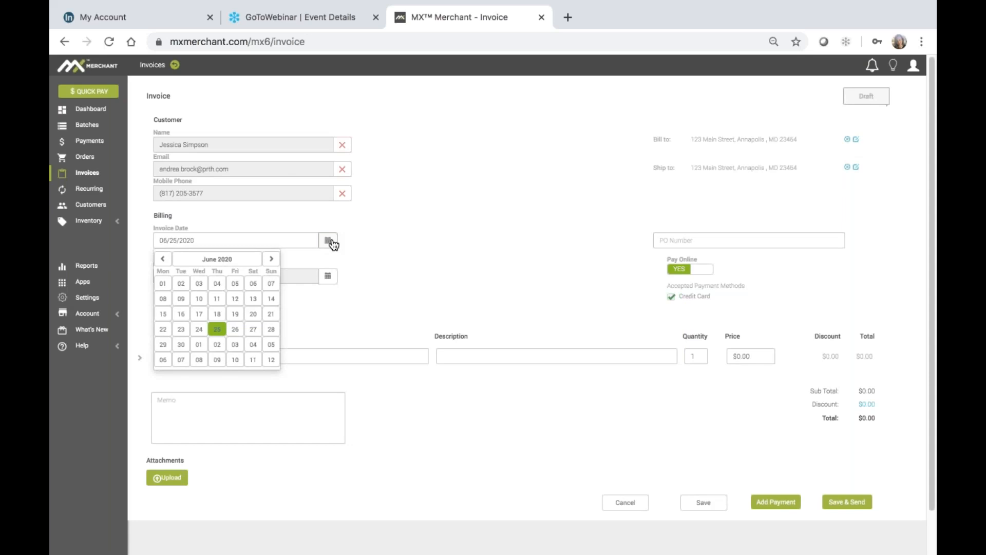
pyautogui.click(327, 239)
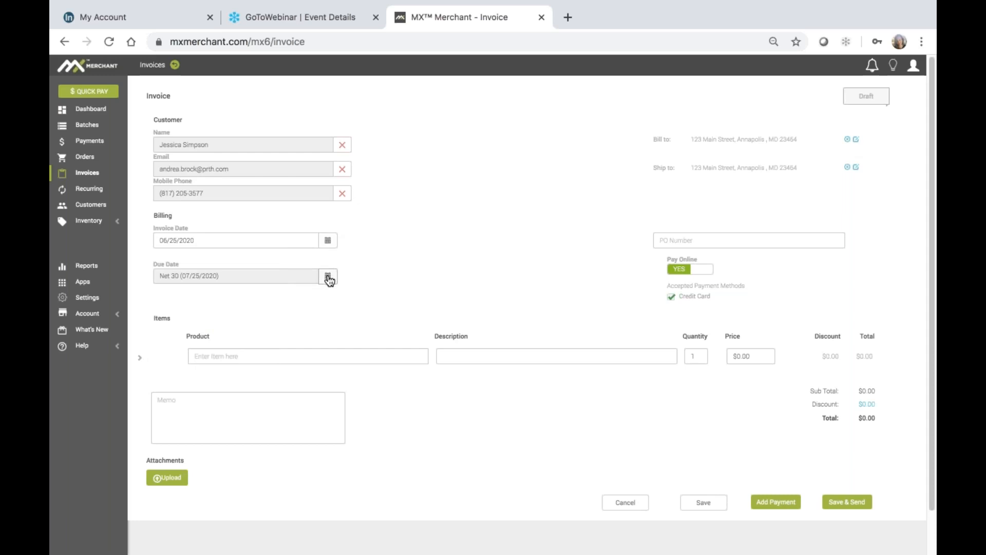
pyautogui.click(328, 275)
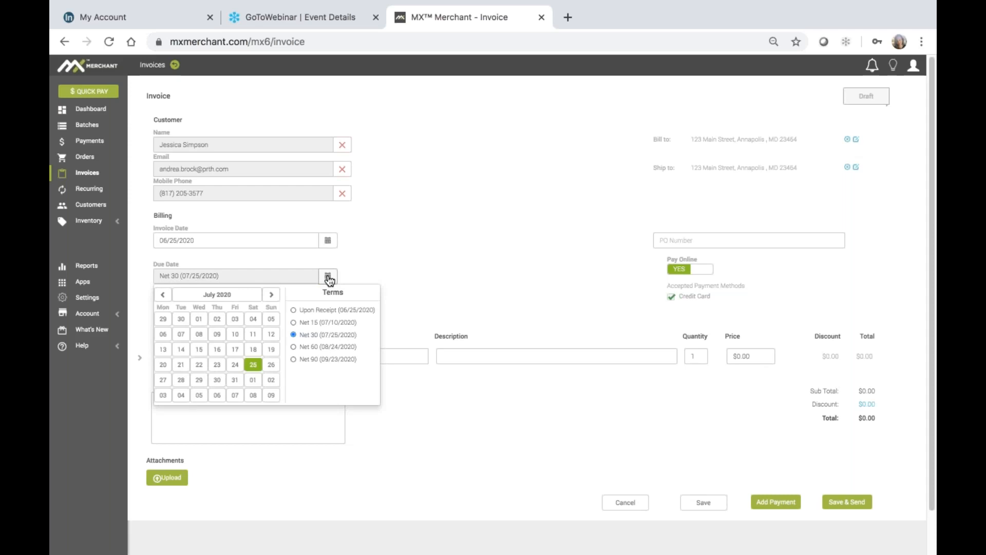
pyautogui.moveTo(316, 315)
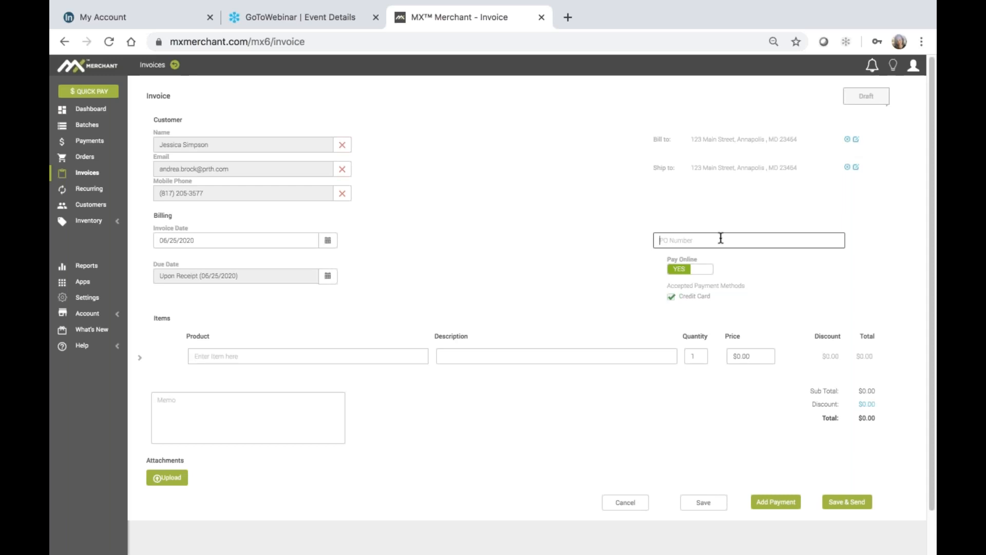
# Enter PO number 1234, leaving online credit card payment enabled.
pyautogui.write('1234')
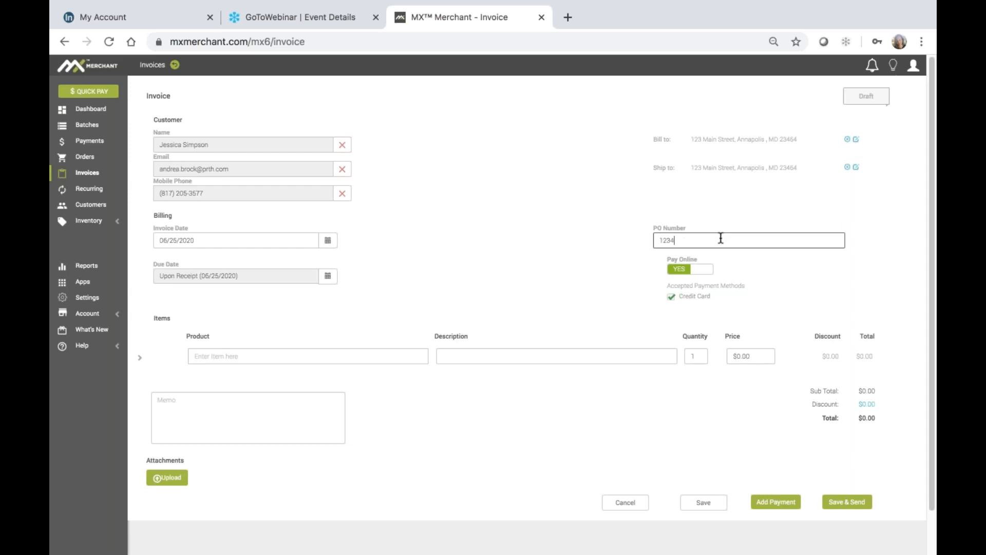
pyautogui.moveTo(753, 266)
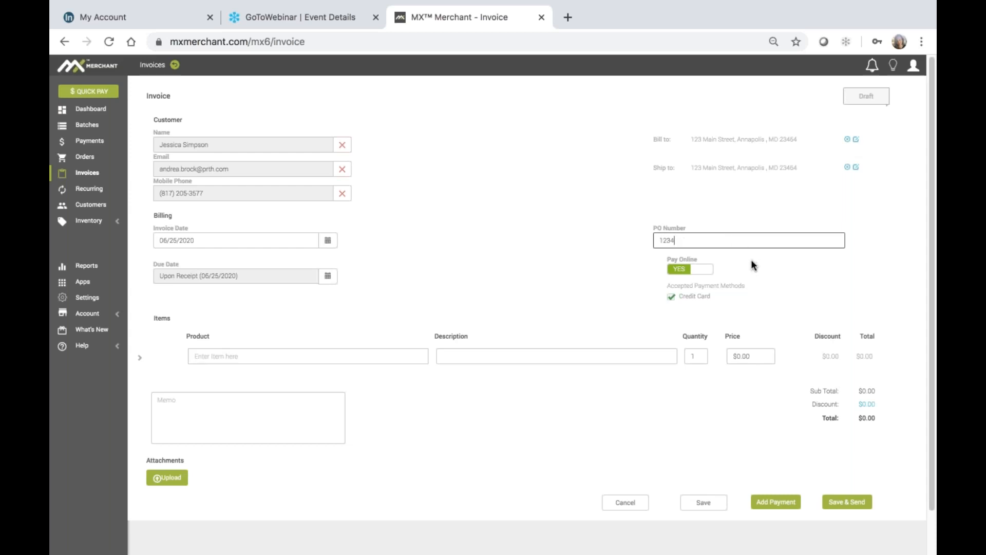
pyautogui.moveTo(742, 270)
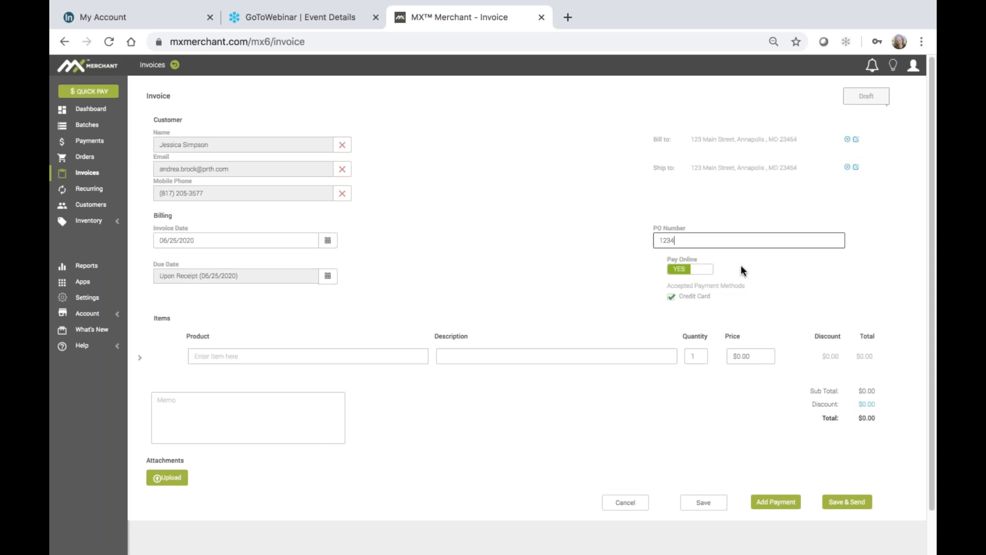
pyautogui.moveTo(195, 229)
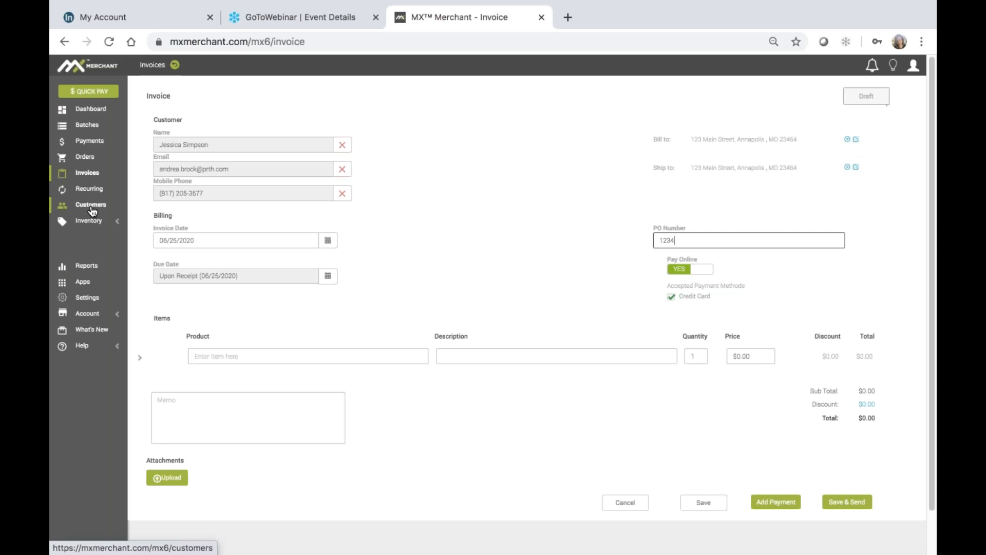
pyautogui.moveTo(492, 284)
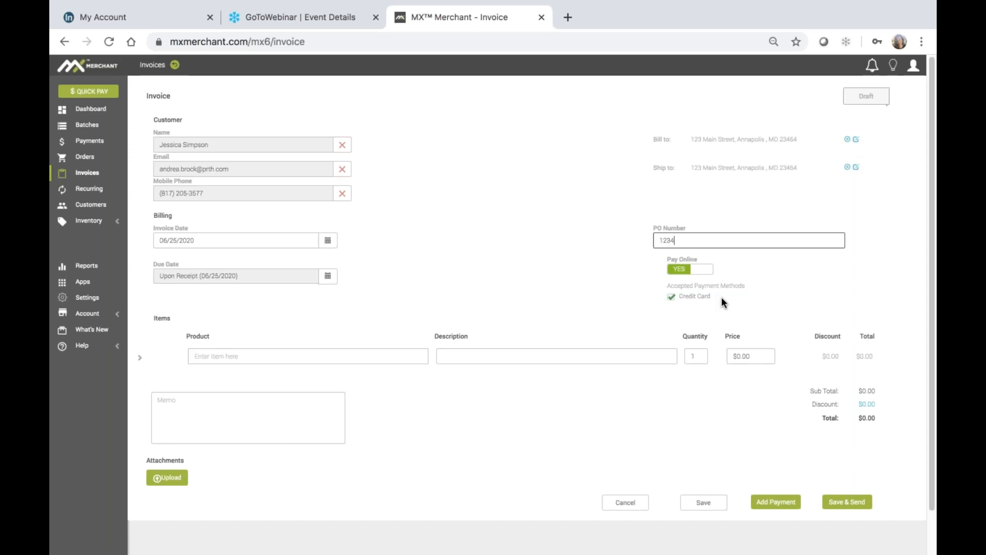
pyautogui.moveTo(94, 214)
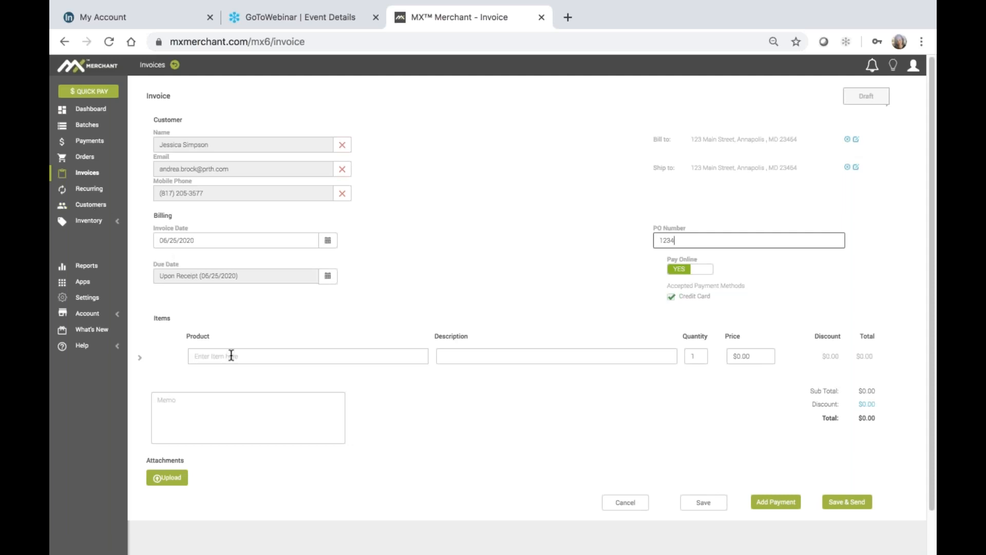
# Add line item 'Coffee cup - white', description 'large', quantity 2 at $8.00, total $15.64.
pyautogui.write('co')
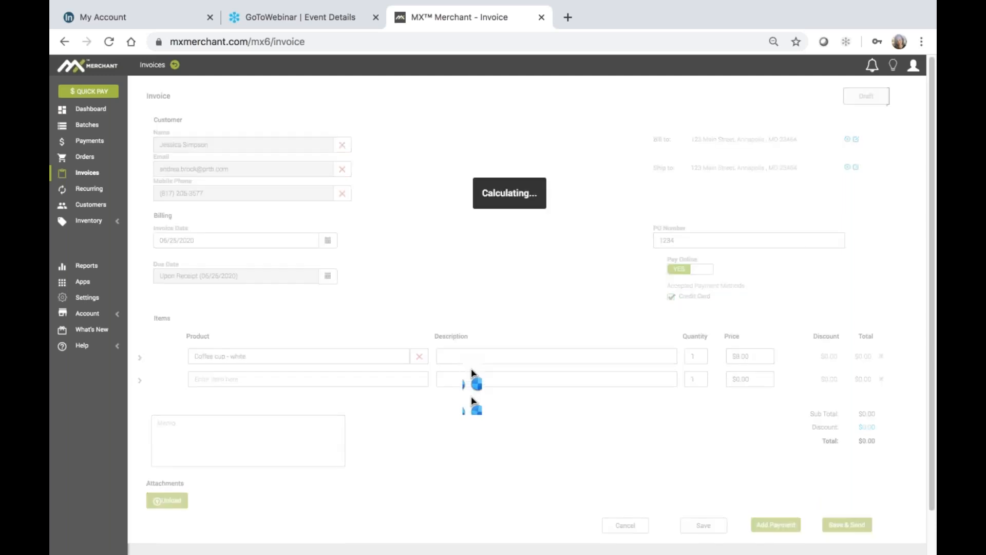
pyautogui.write('large')
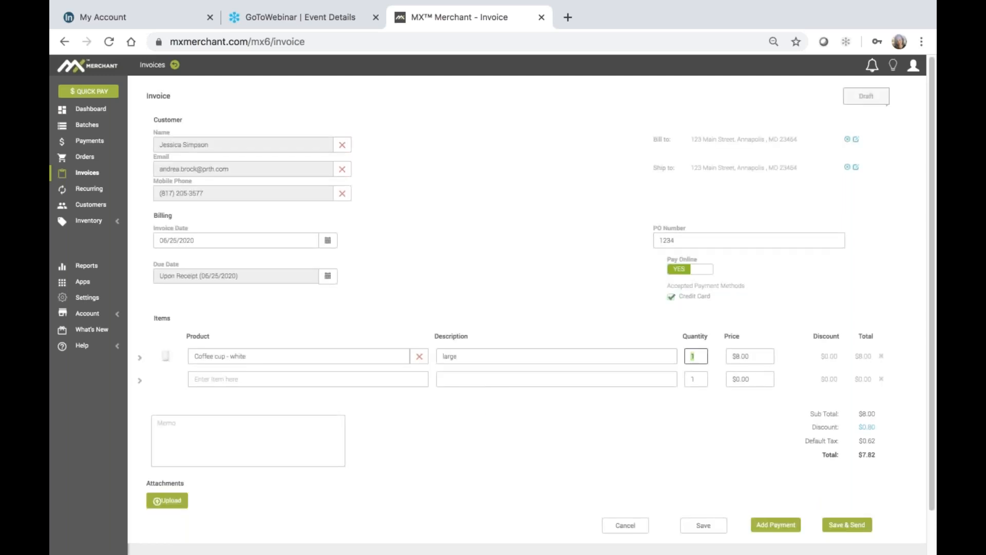
pyautogui.write('2')
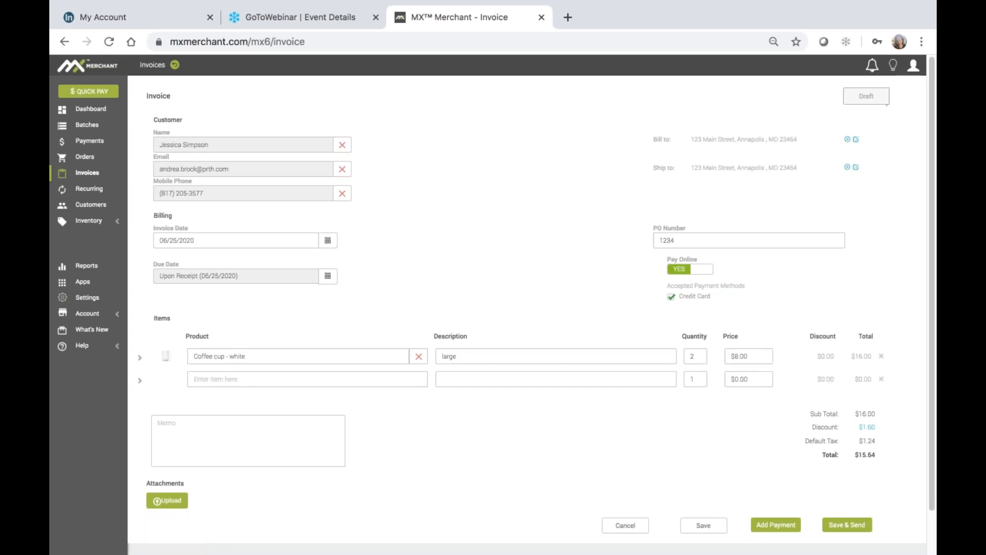
# Expand the item's tax and discount options, leaving No Discount chosen.
pyautogui.click(140, 380)
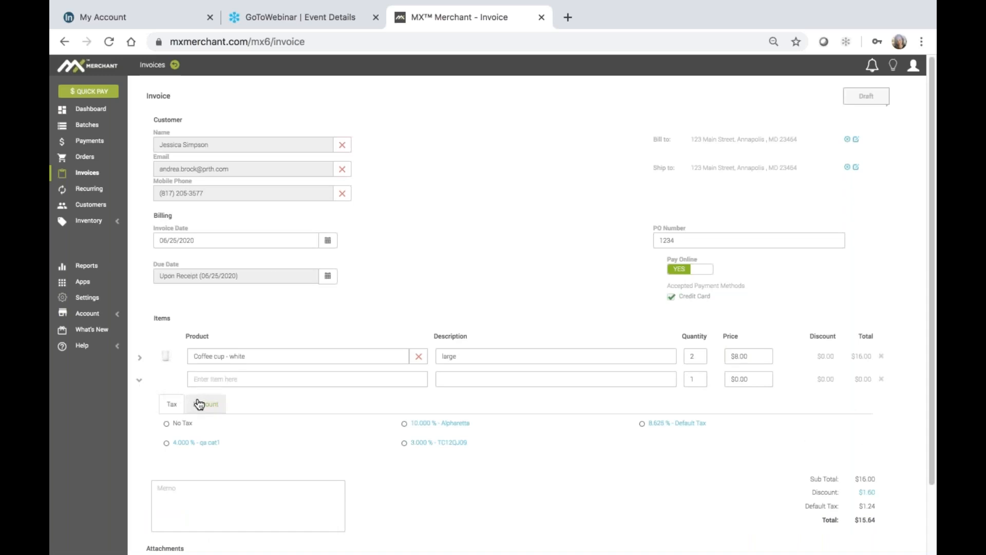
pyautogui.click(206, 404)
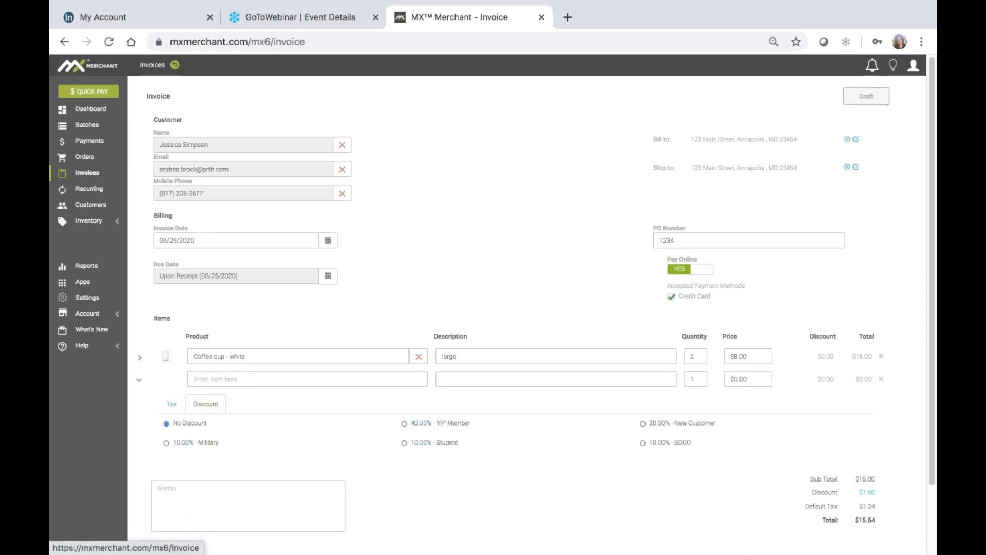
pyautogui.scroll(-3)
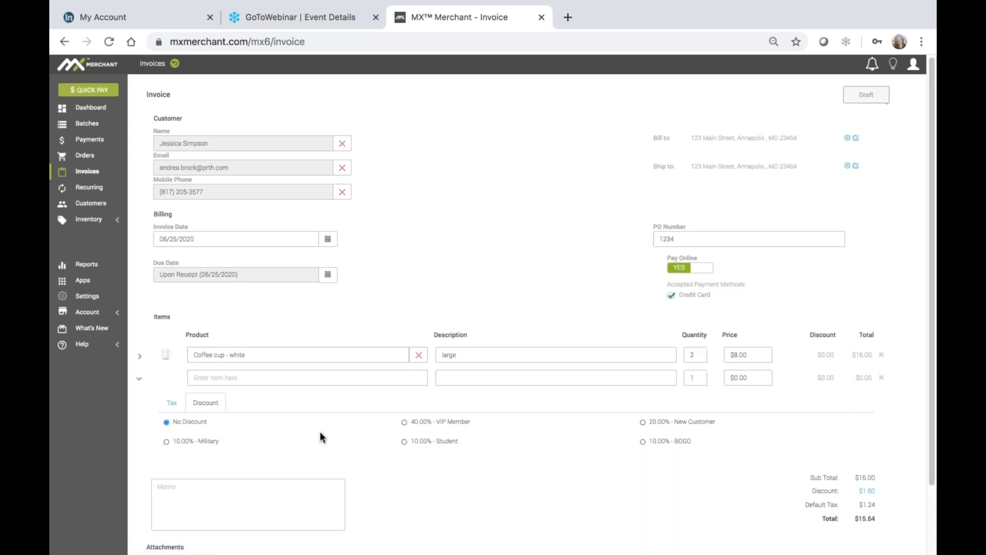
pyautogui.scroll(-3)
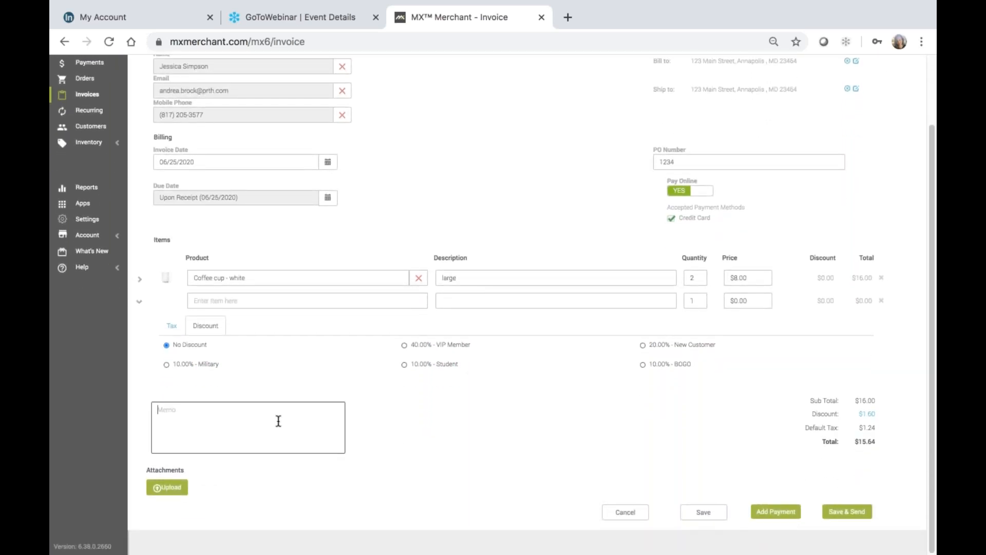
# Write 'Thank you for your business!' in the invoice memo.
pyautogui.write('Thank you for your business!')
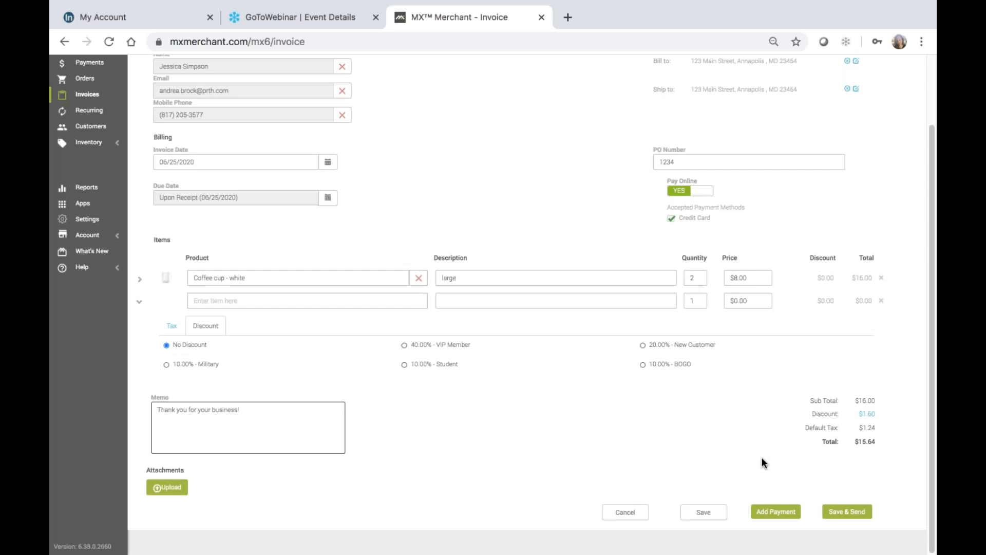
pyautogui.moveTo(767, 469)
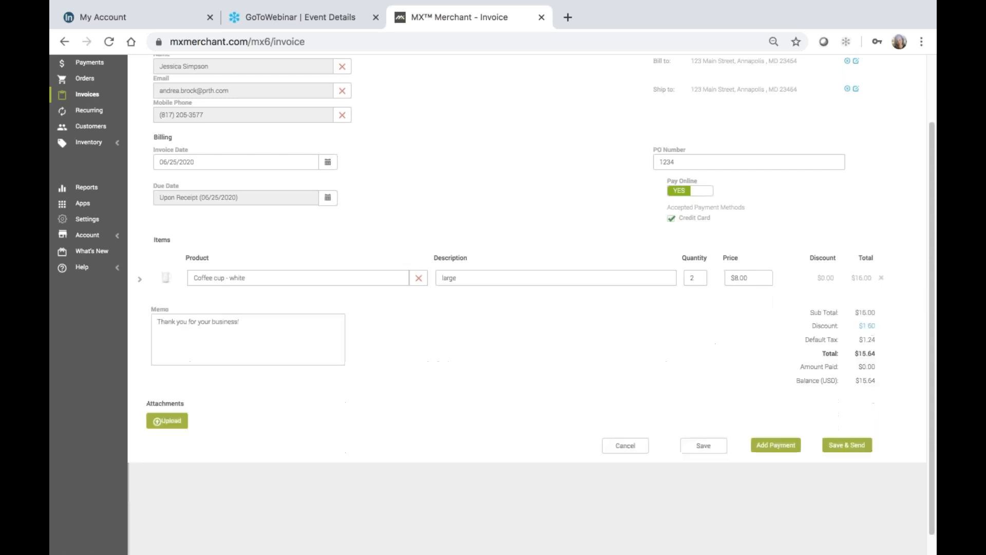
# Save and send invoice #77342 for $15.64 to Jessica Simpson and view its preview.
pyautogui.click(702, 445)
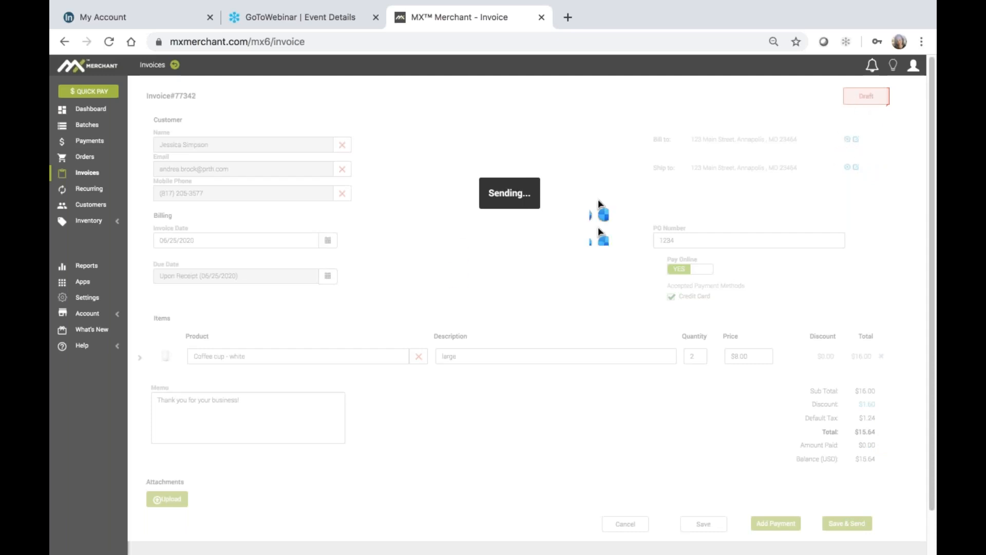
pyautogui.click(846, 523)
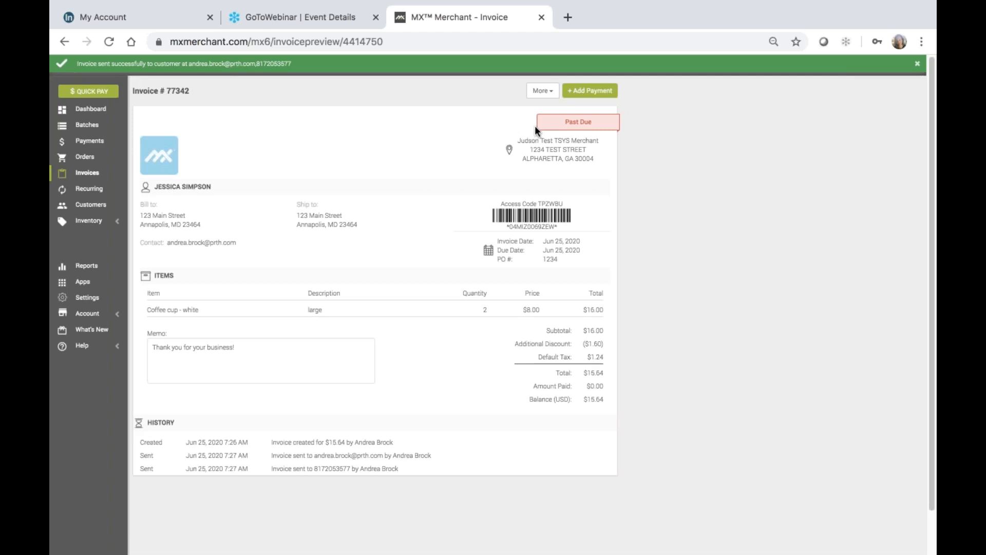
pyautogui.moveTo(211, 74)
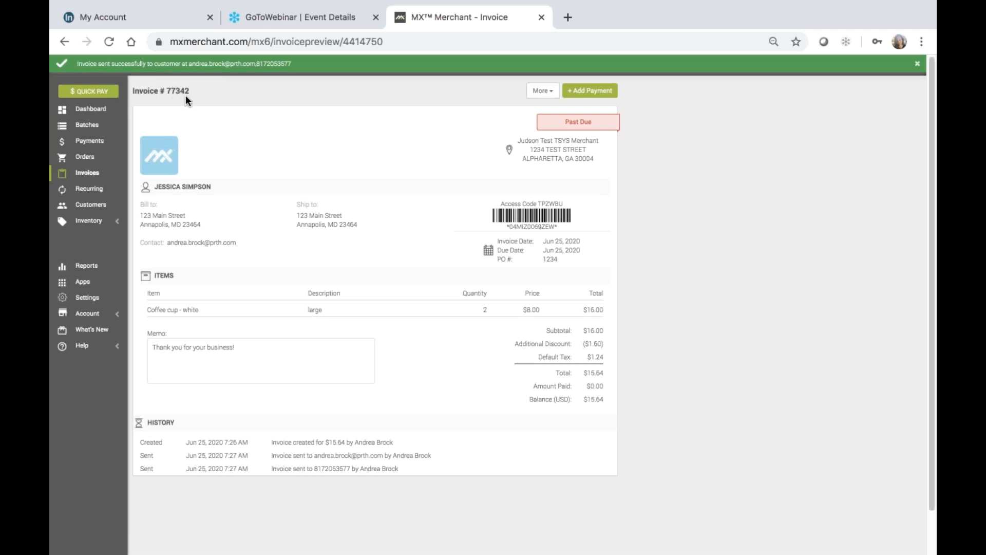
pyautogui.moveTo(203, 99)
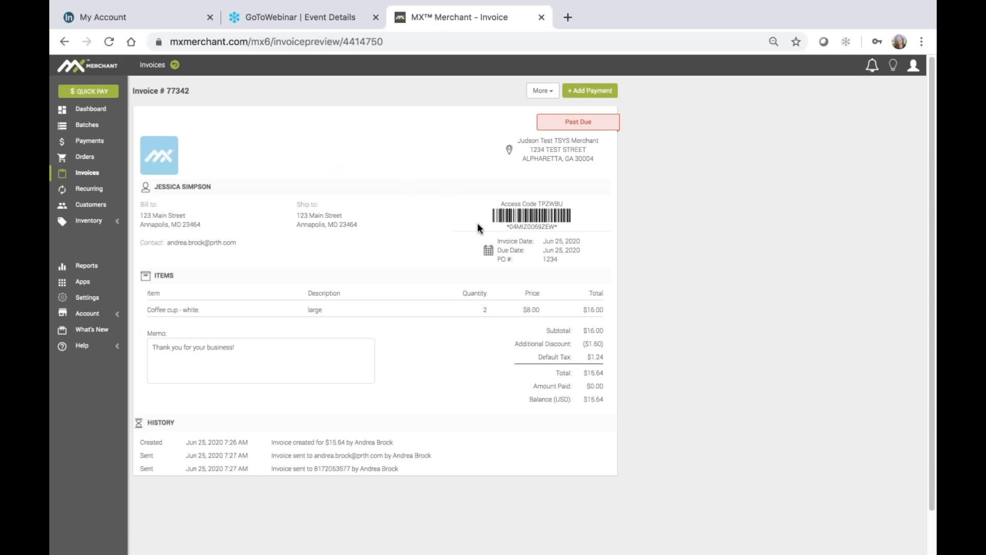
pyautogui.moveTo(487, 233)
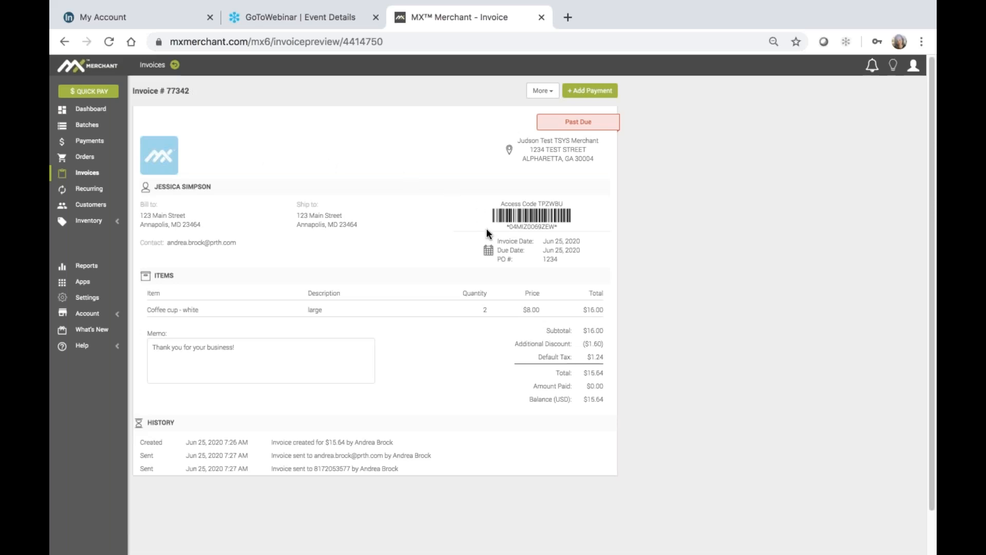
pyautogui.moveTo(469, 434)
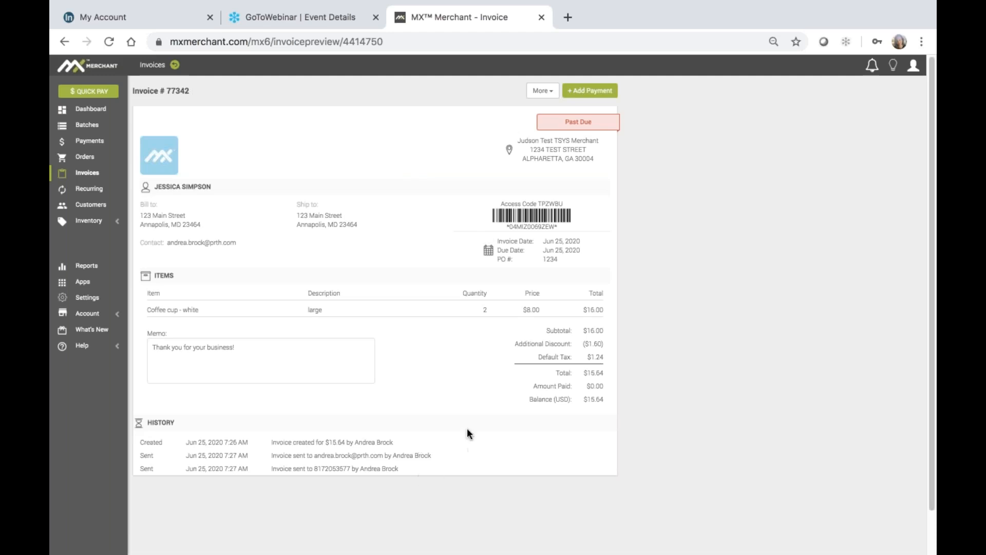
pyautogui.moveTo(433, 436)
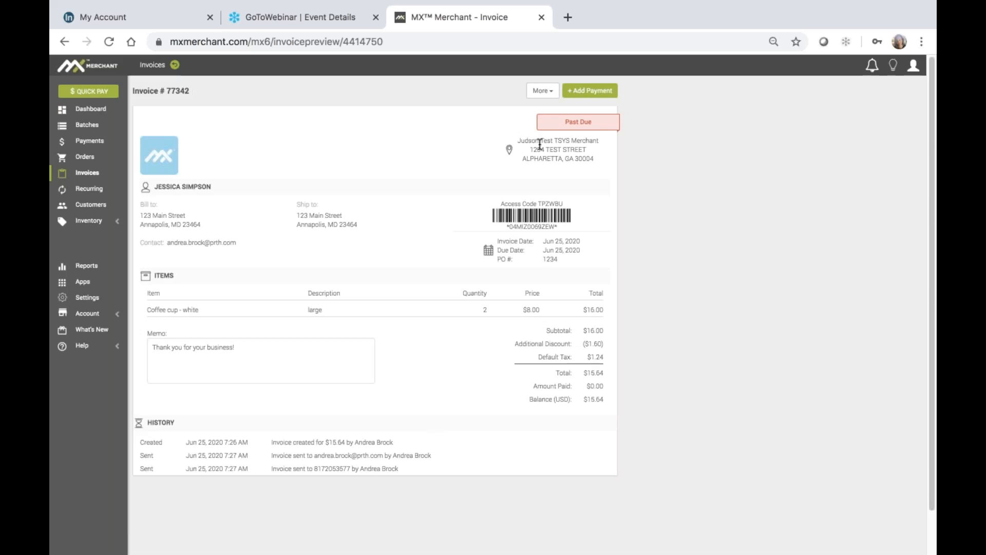
pyautogui.moveTo(590, 90)
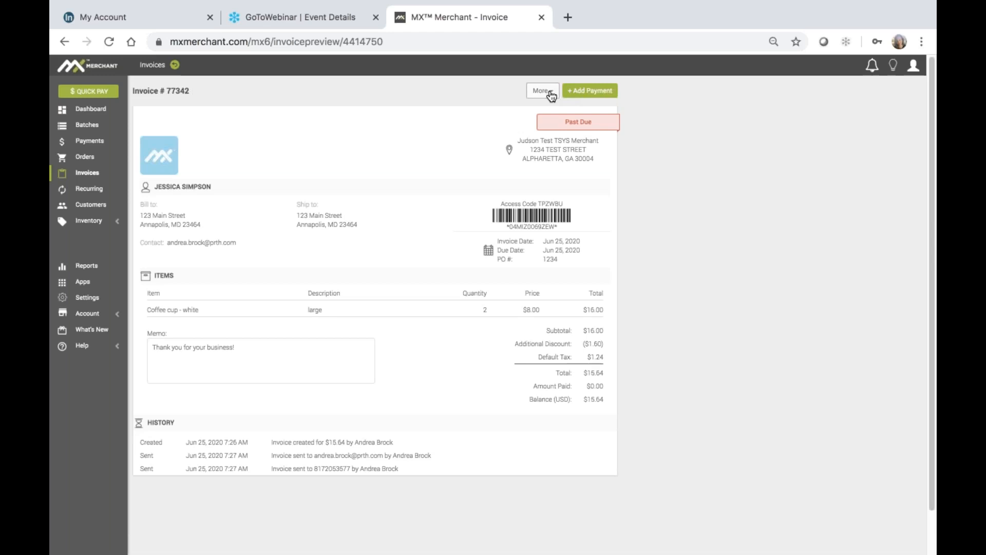
pyautogui.click(542, 90)
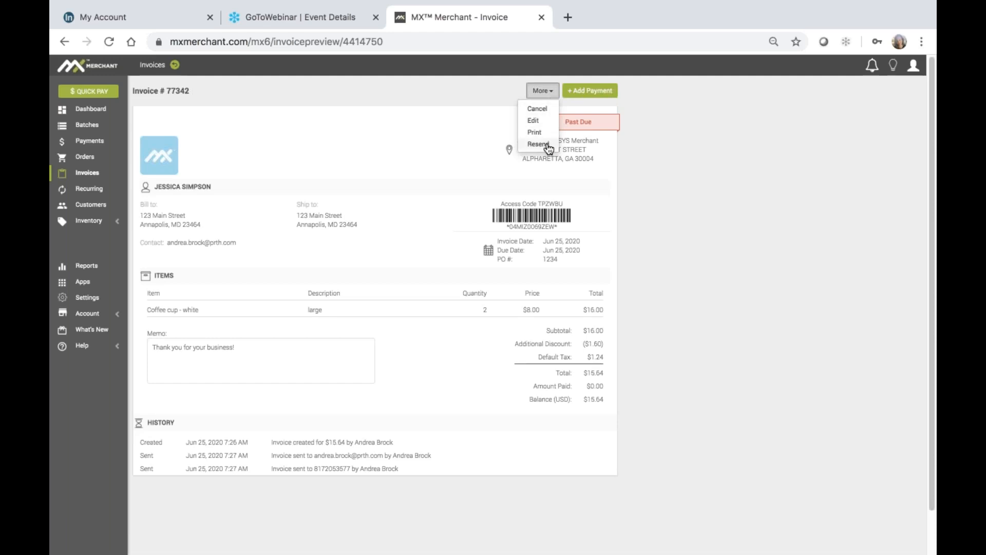
pyautogui.click(539, 144)
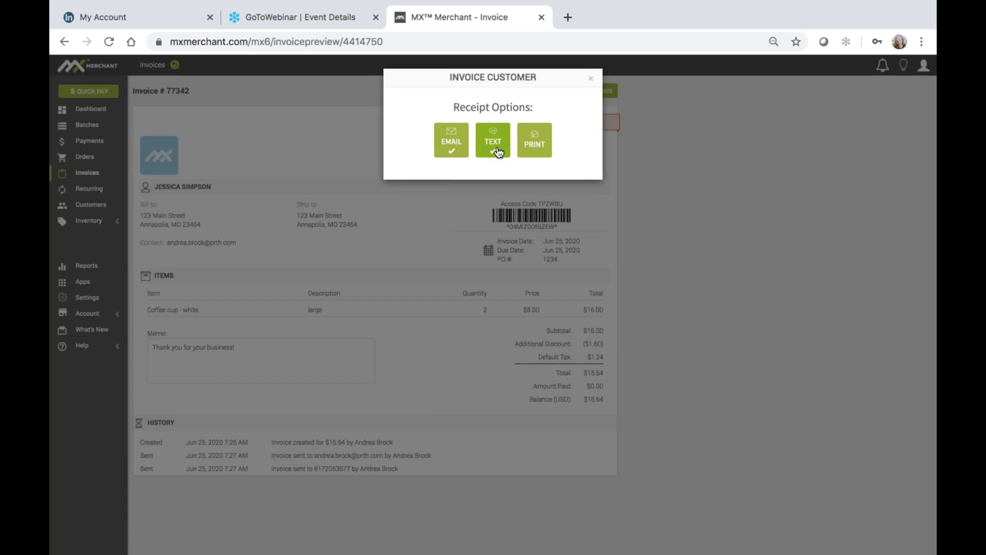
pyautogui.click(492, 140)
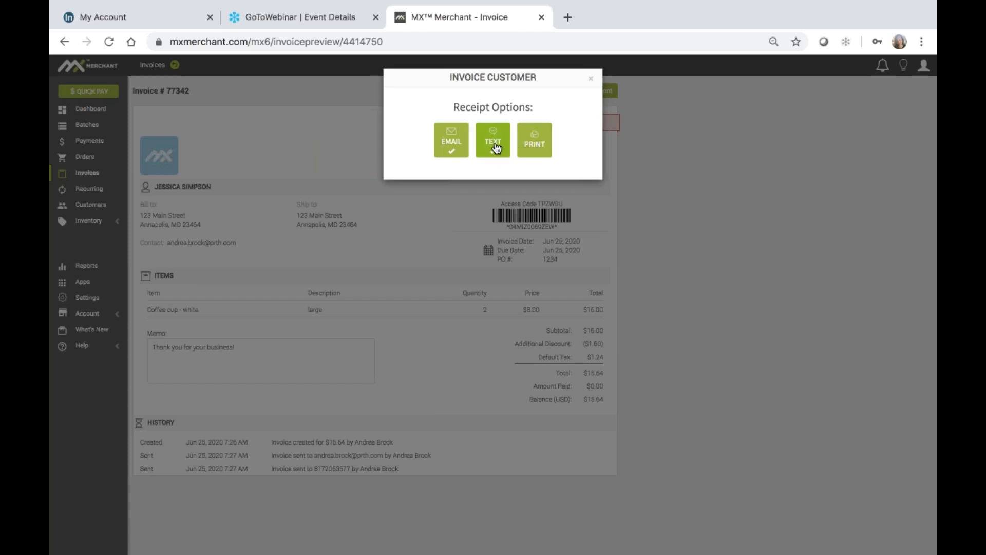
pyautogui.click(493, 140)
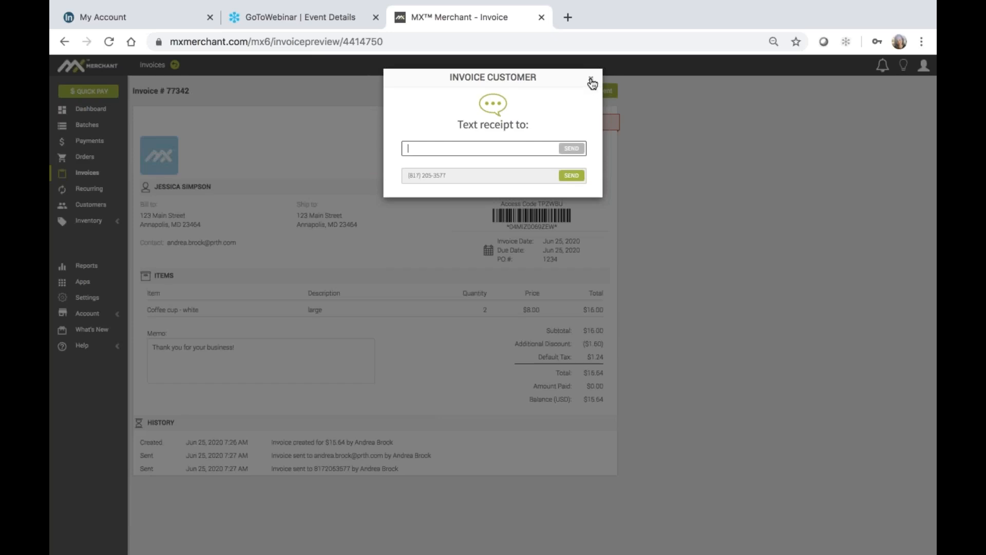
pyautogui.click(592, 82)
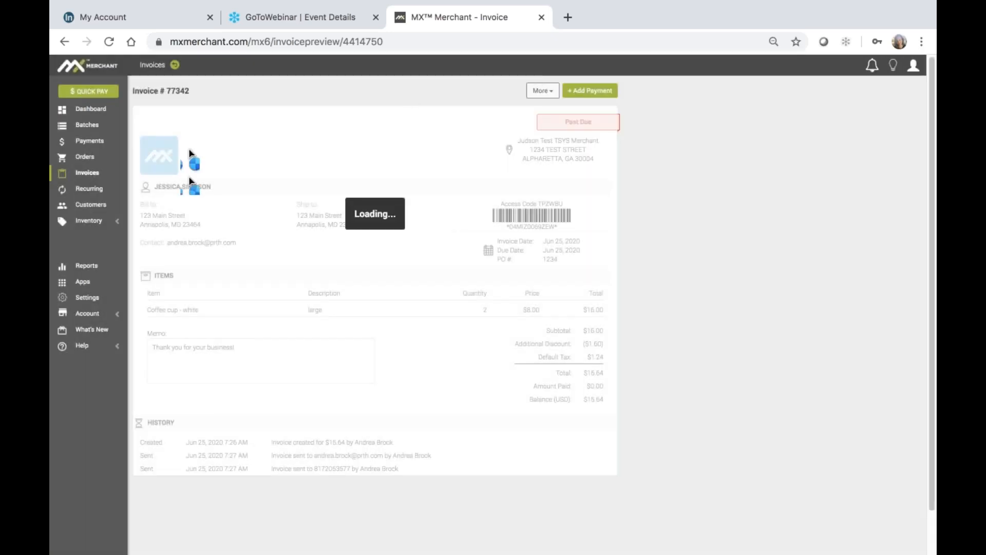
pyautogui.click(86, 172)
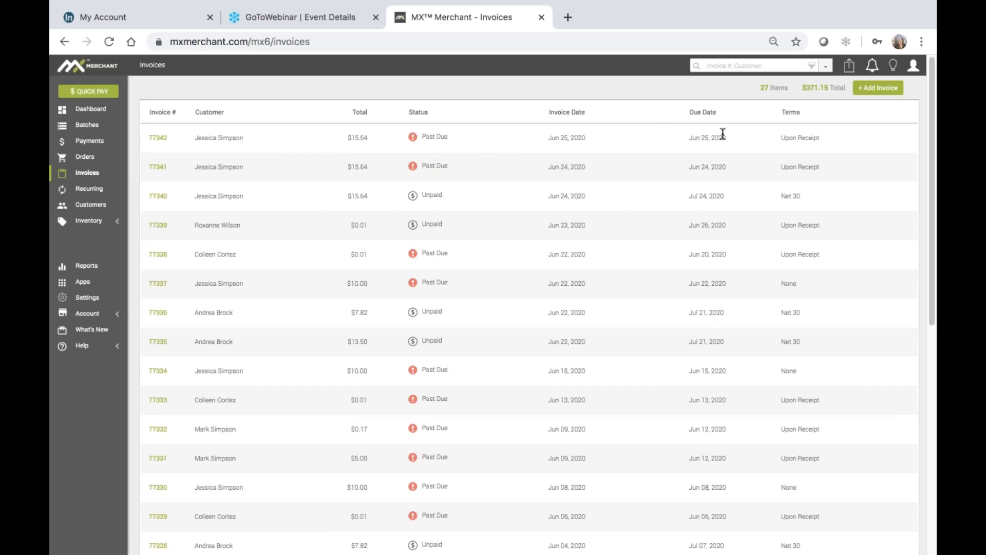
pyautogui.moveTo(804, 148)
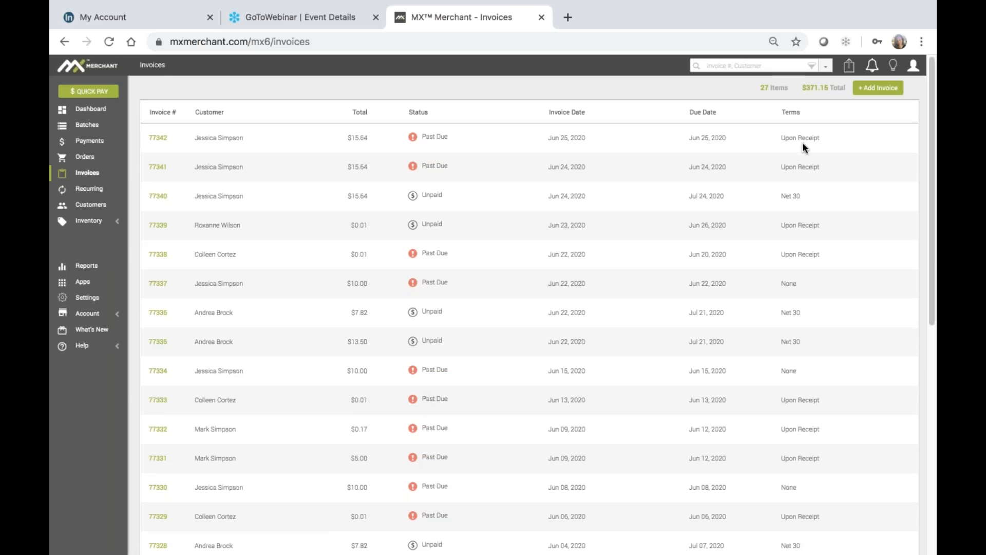